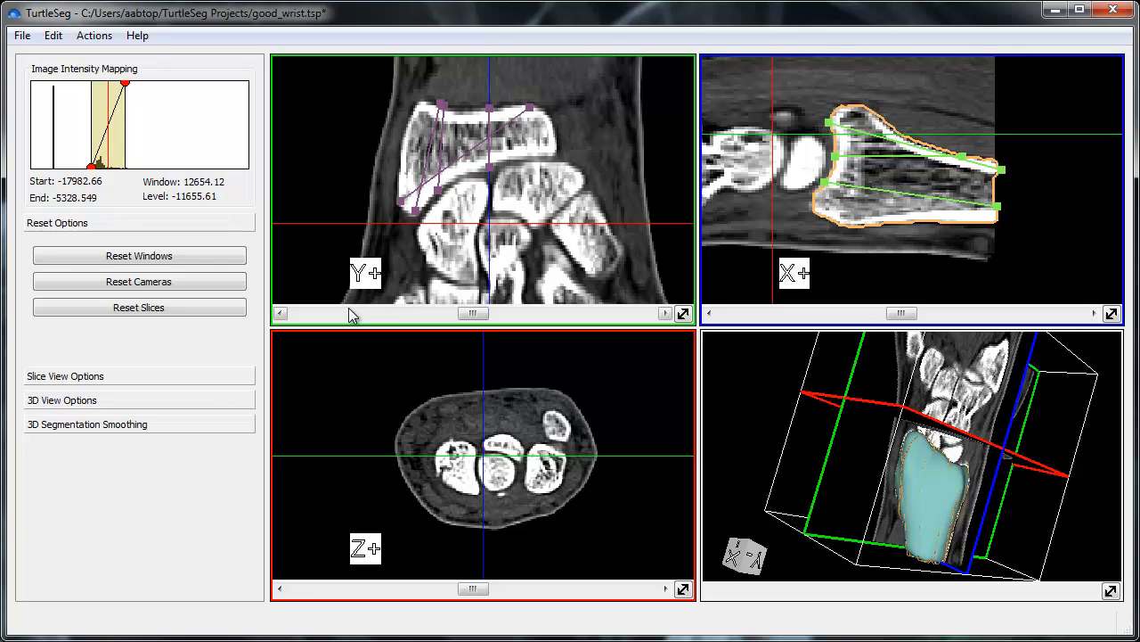
{"action": "mouse_move", "coordinate": [851, 147]}
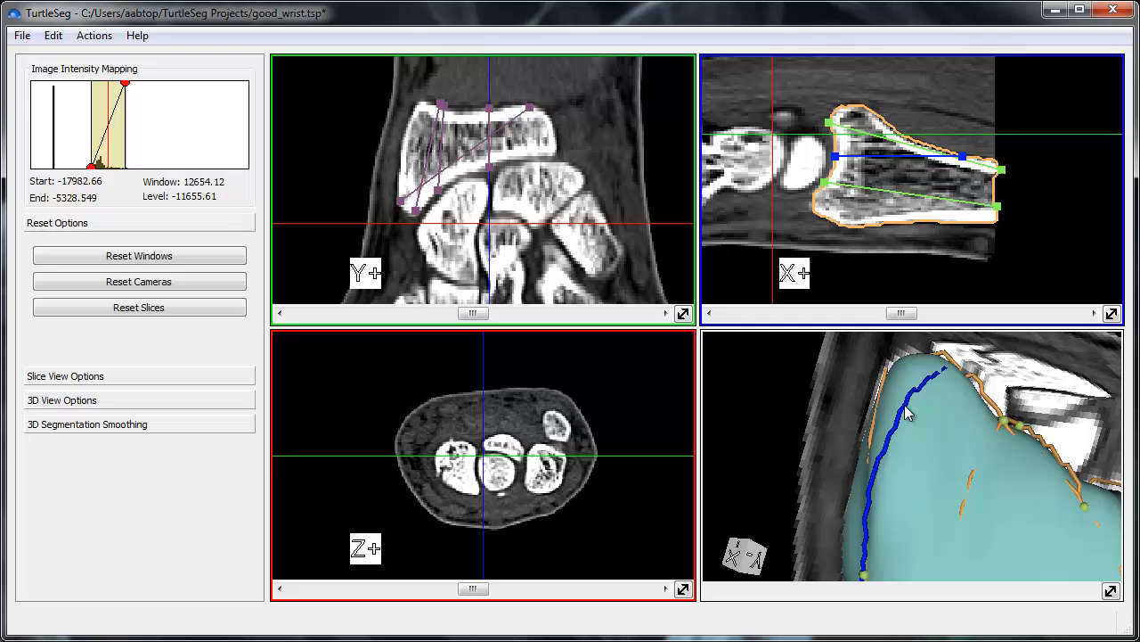
{"action": "mouse_move", "coordinate": [880, 408]}
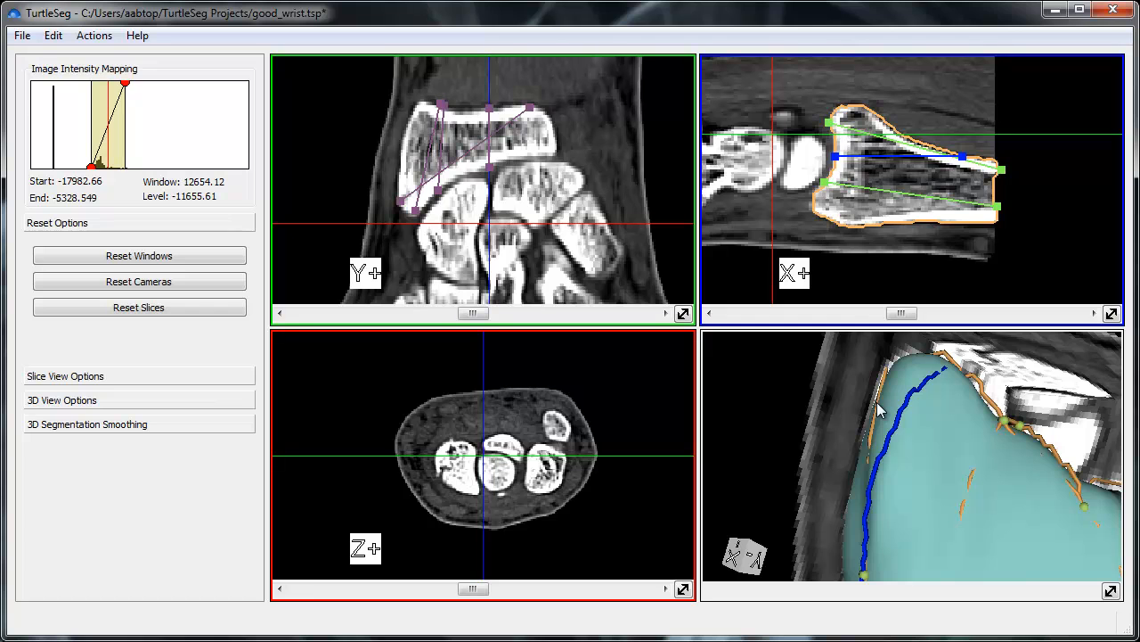
{"action": "mouse_move", "coordinate": [906, 425]}
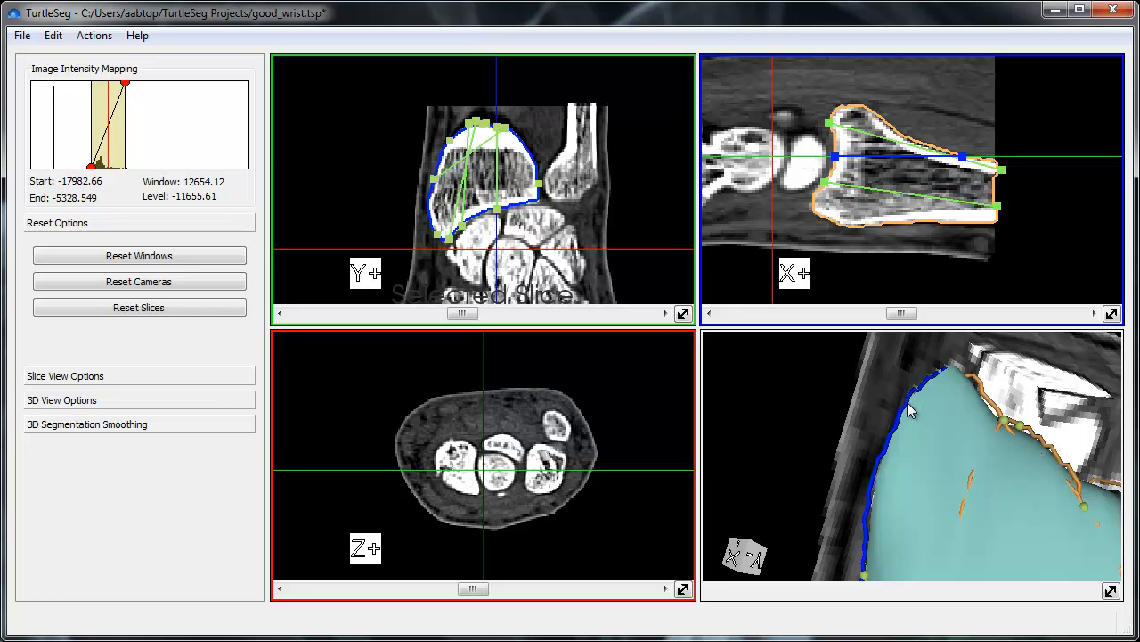
{"action": "mouse_move", "coordinate": [524, 233]}
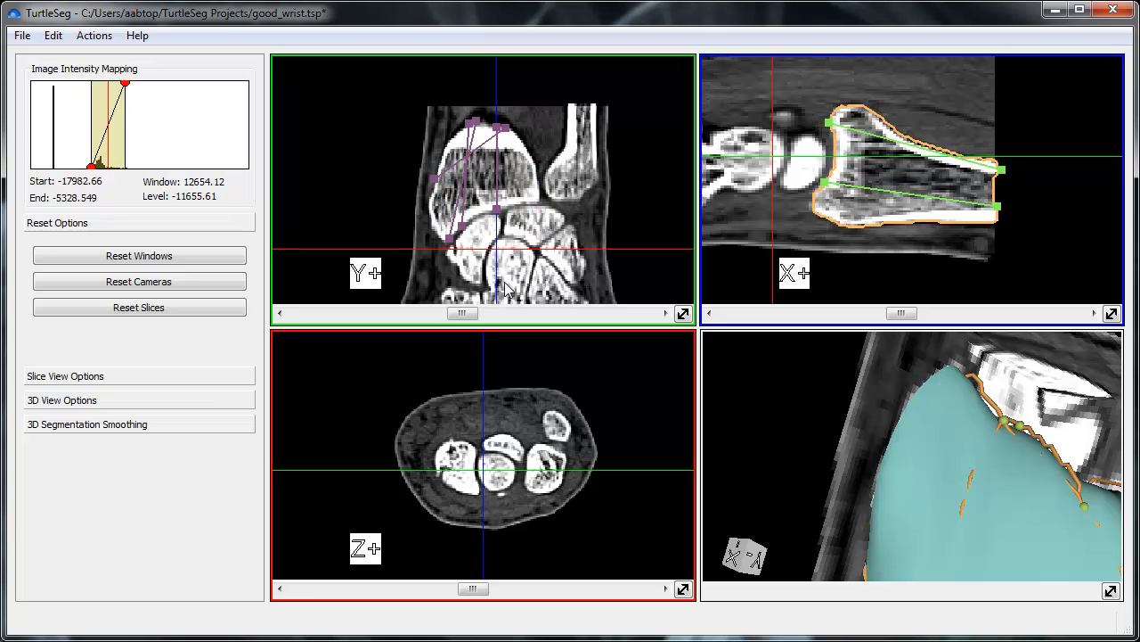
{"action": "mouse_move", "coordinate": [132, 300]}
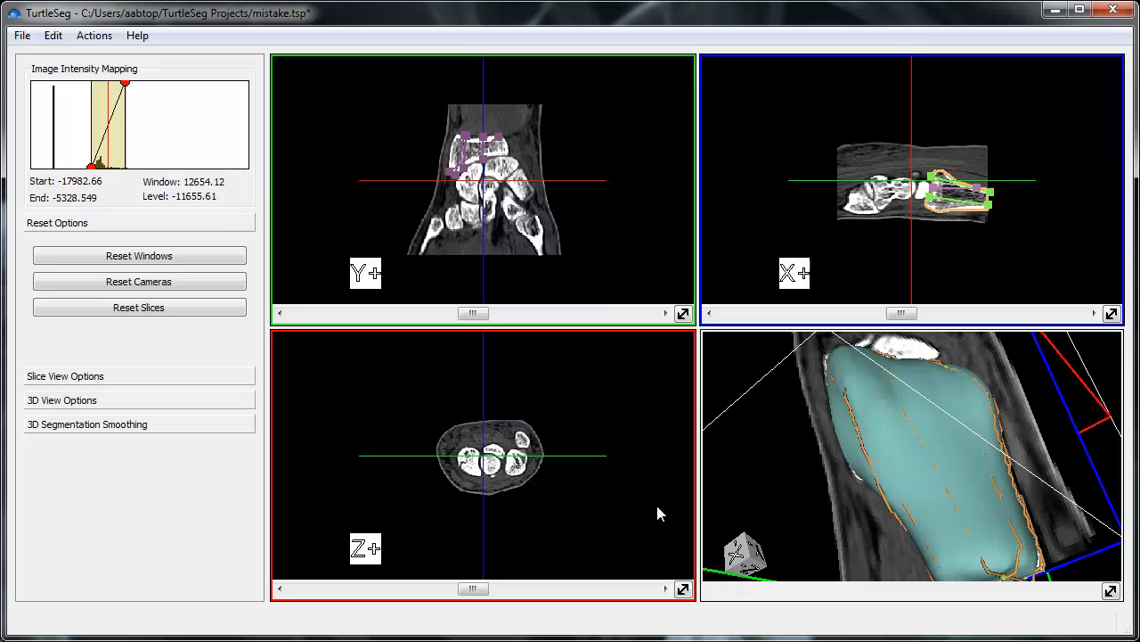
{"action": "mouse_move", "coordinate": [651, 517]}
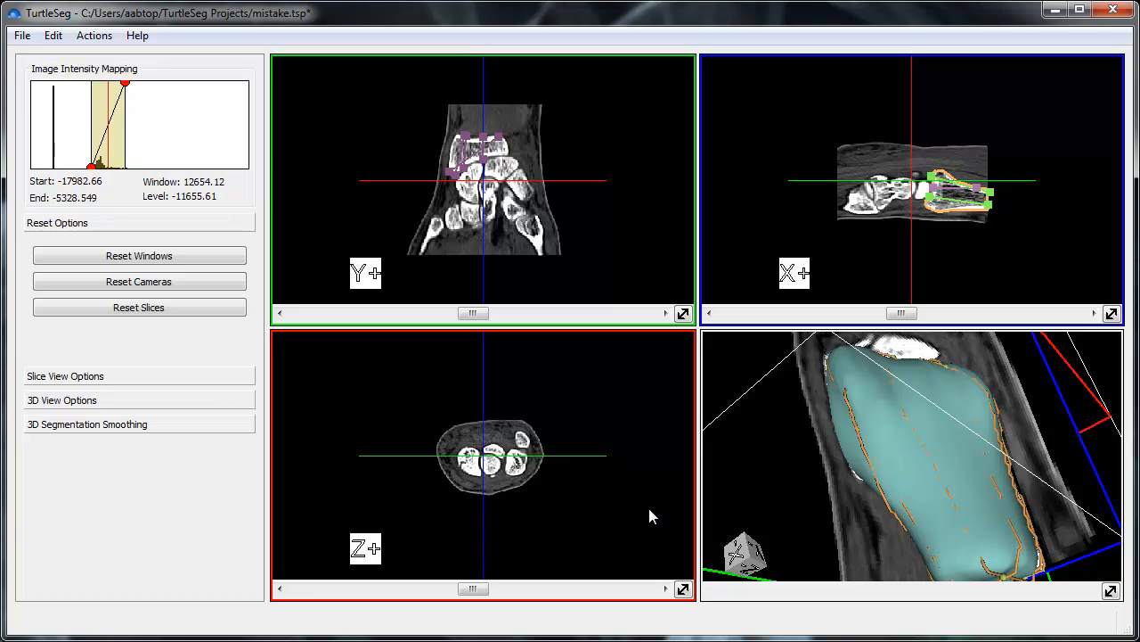
{"action": "mouse_move", "coordinate": [672, 530]}
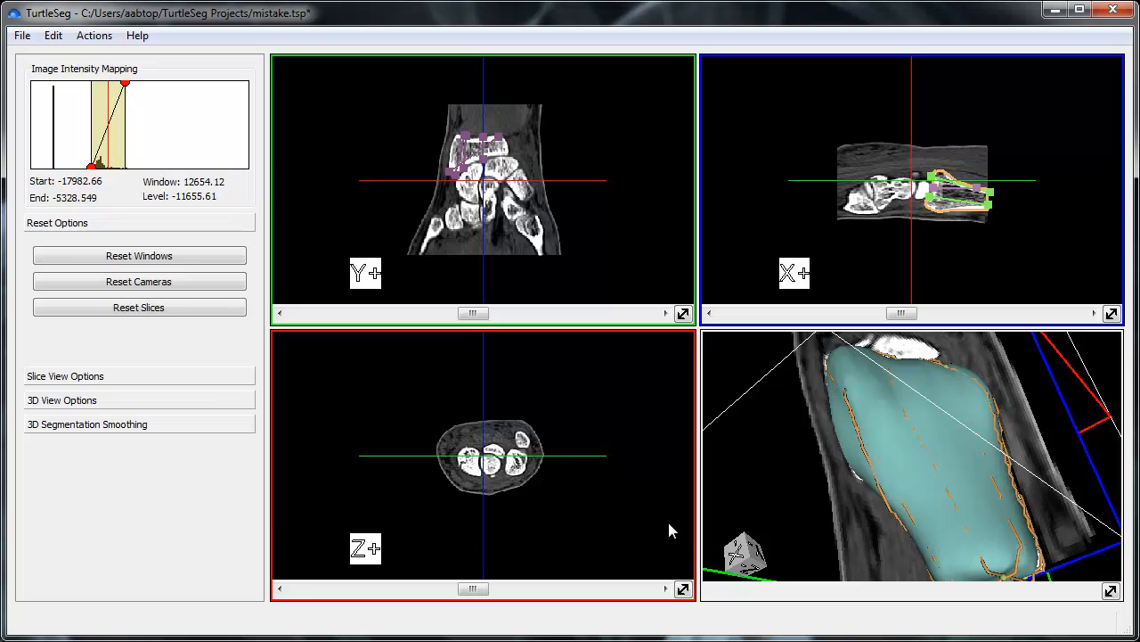
{"action": "mouse_move", "coordinate": [900, 517]}
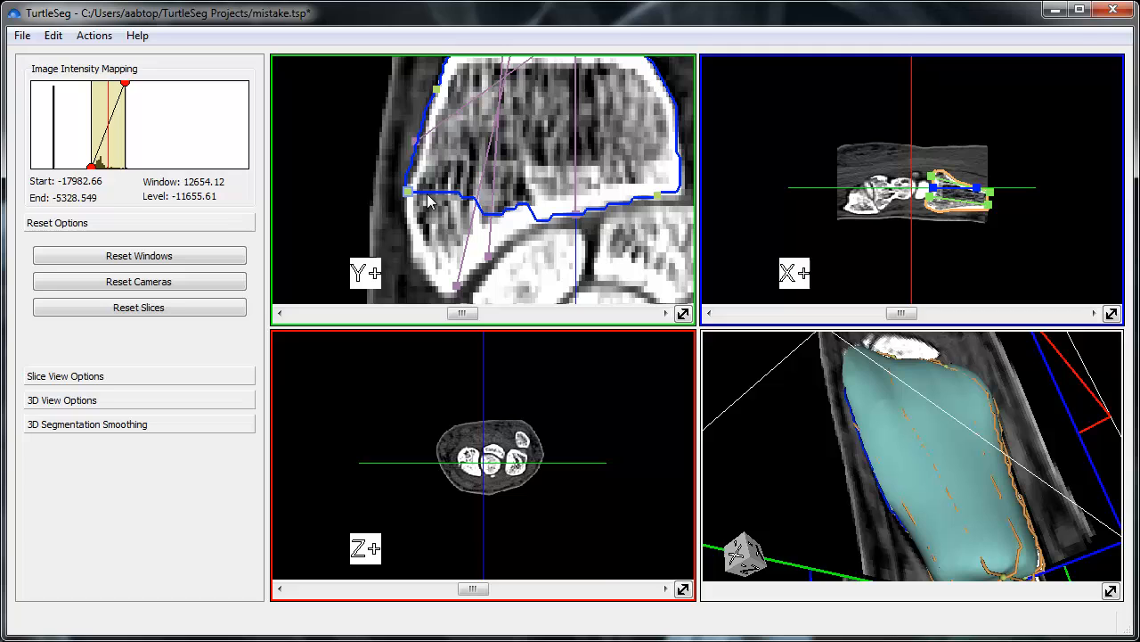
{"action": "mouse_move", "coordinate": [682, 143]}
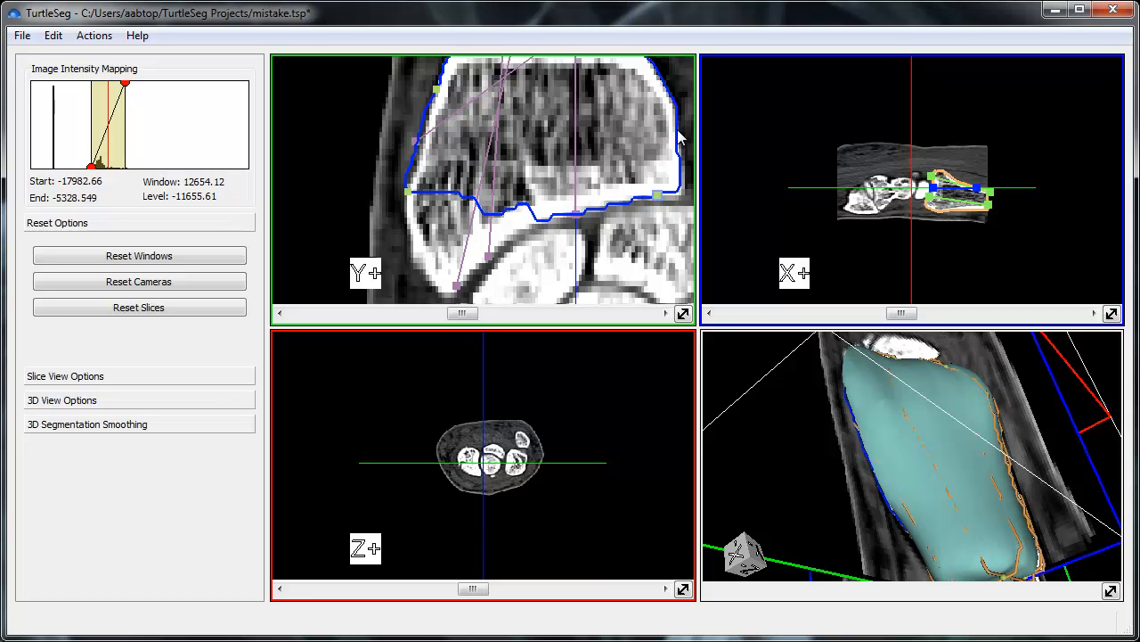
{"action": "mouse_move", "coordinate": [553, 214]}
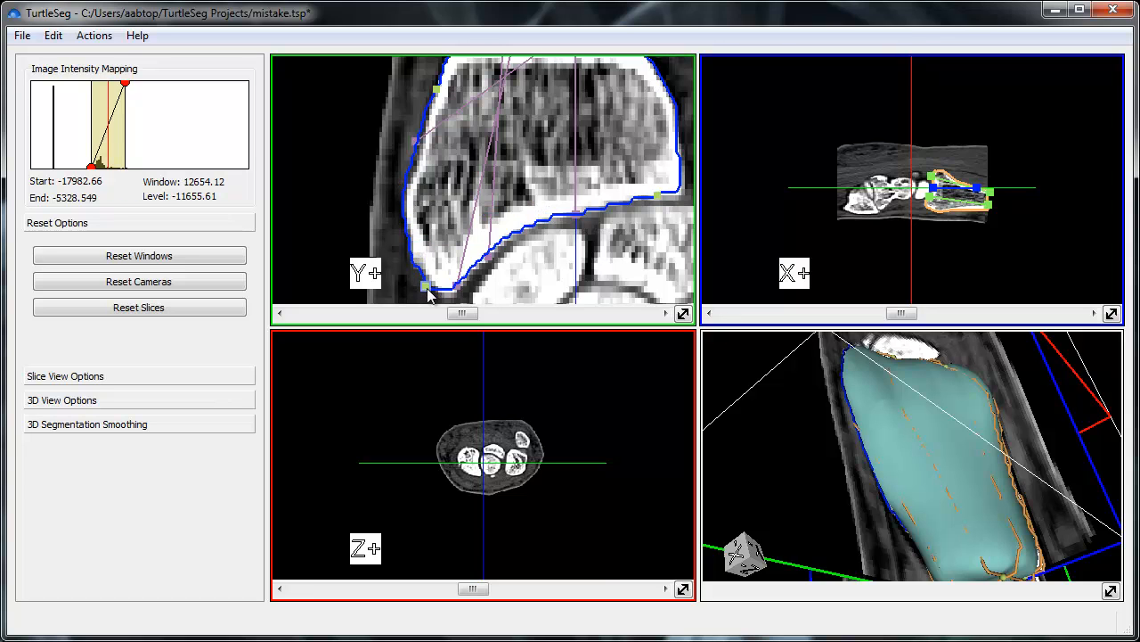
Move the misplaced lower-left seed point of mistake.tsp onto the bone's lower-left corner.
{"action": "left_click_drag", "start_coordinate": [430, 293], "coordinate": [357, 242]}
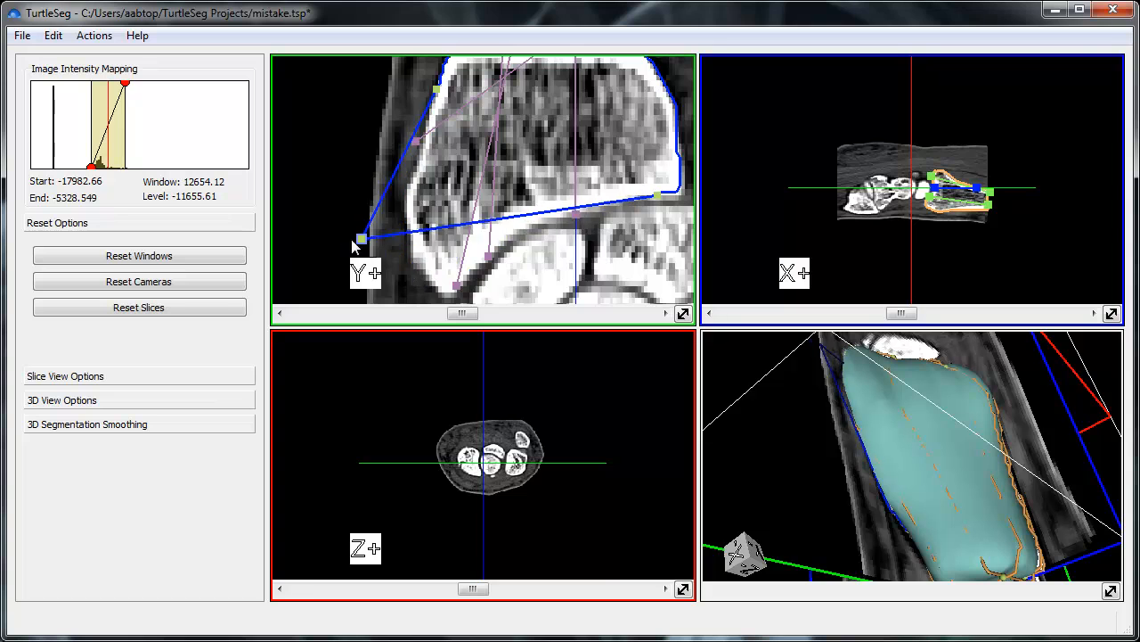
{"action": "left_click_drag", "start_coordinate": [361, 241], "coordinate": [366, 212]}
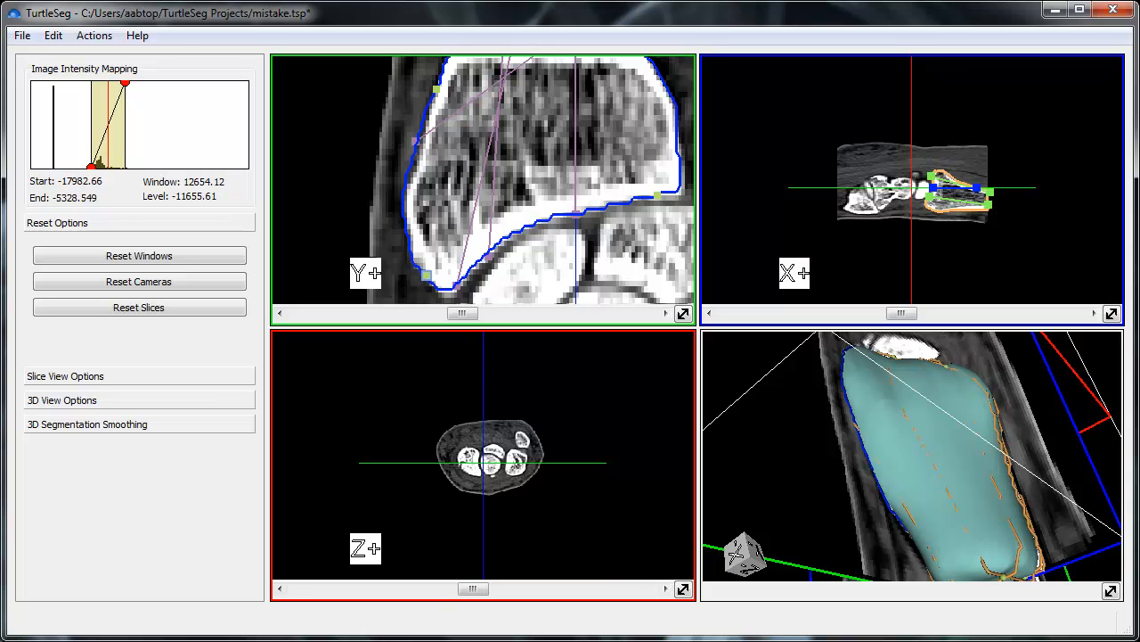
{"action": "mouse_move", "coordinate": [586, 151]}
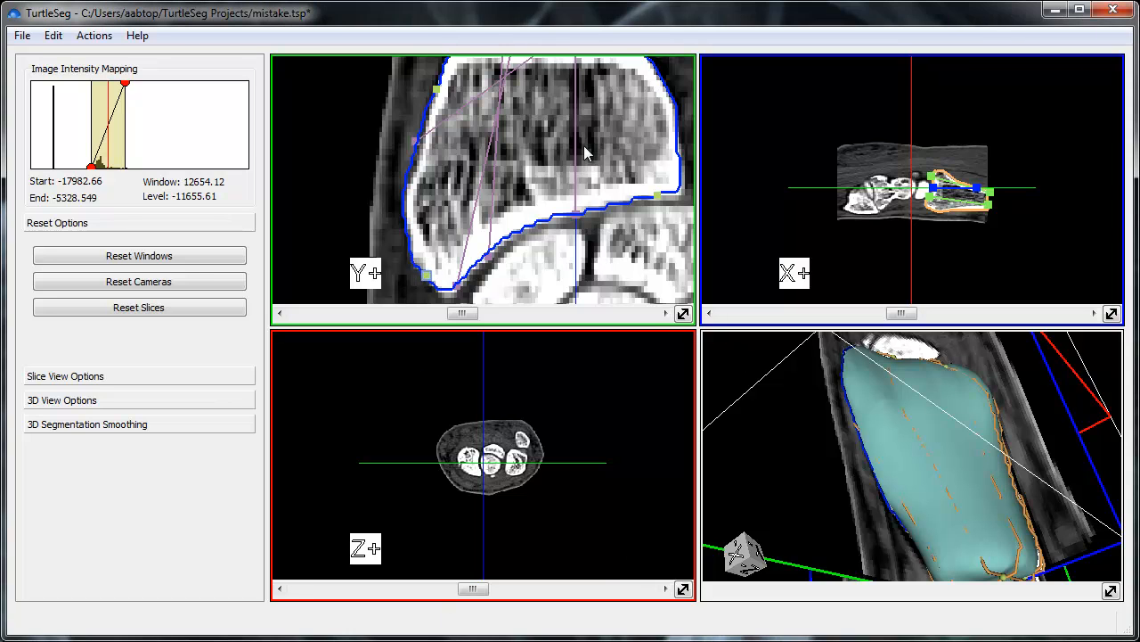